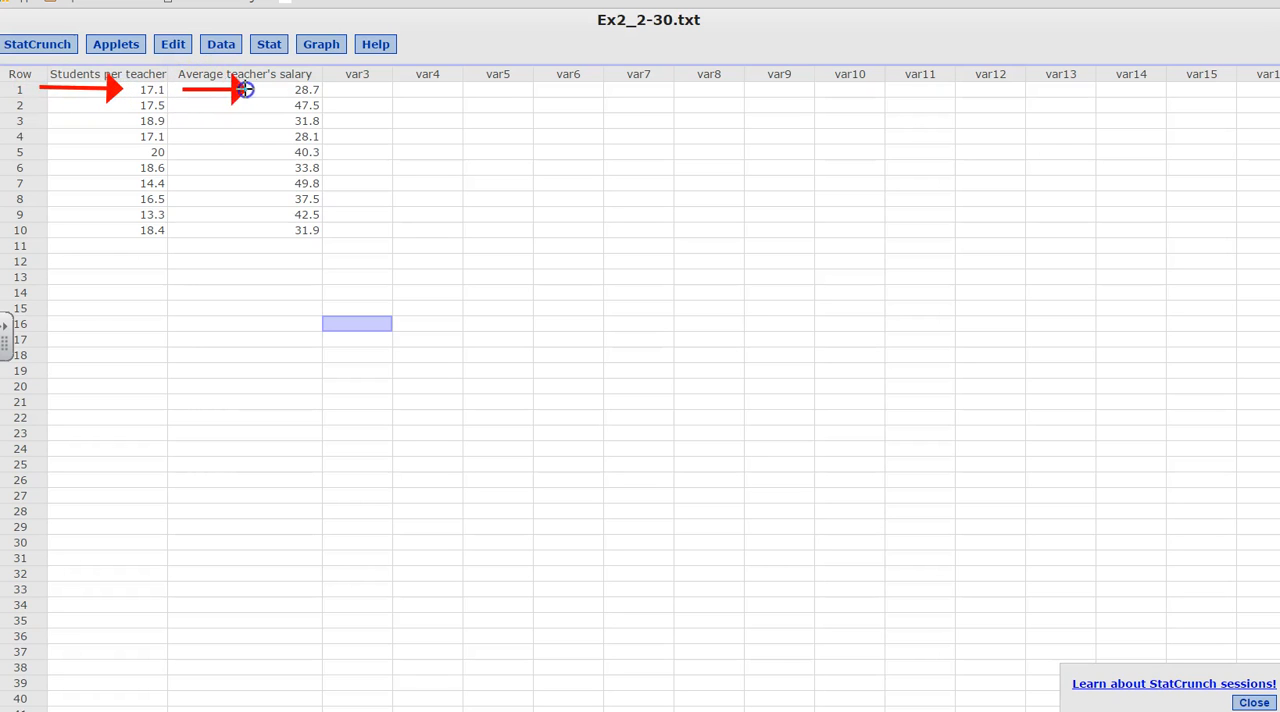
mouse_move(172, 564)
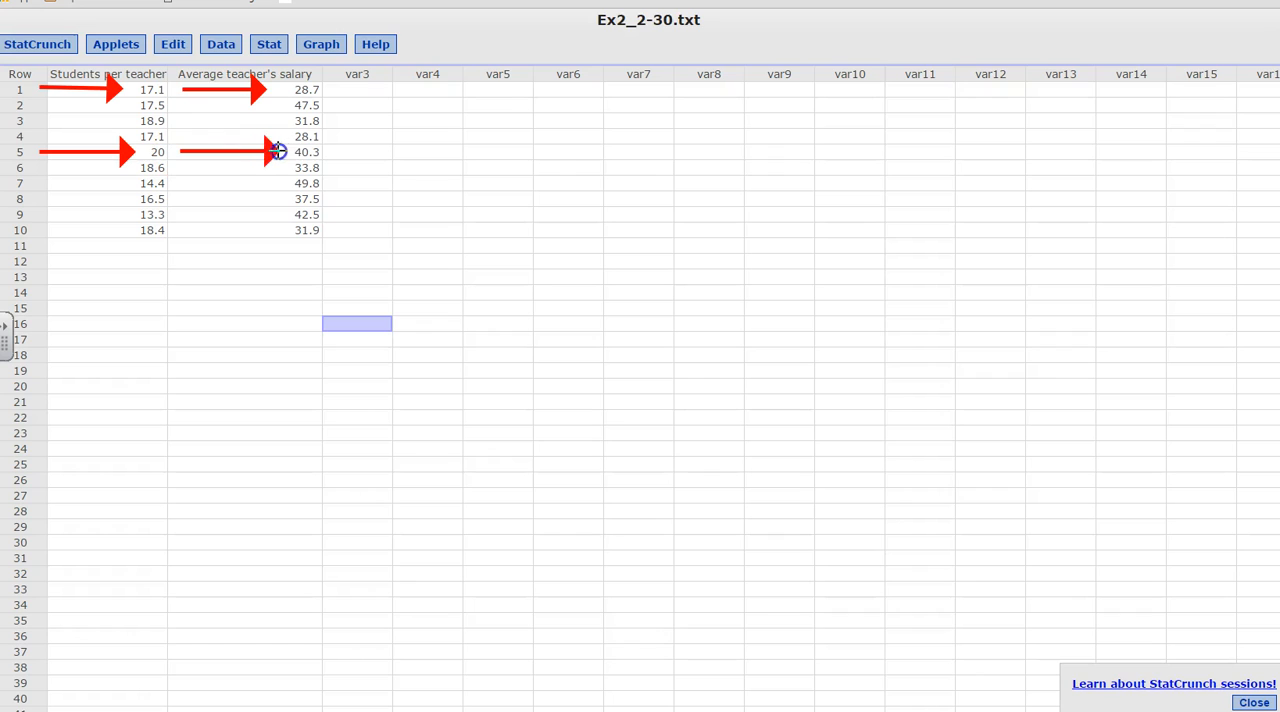
mouse_move(552, 510)
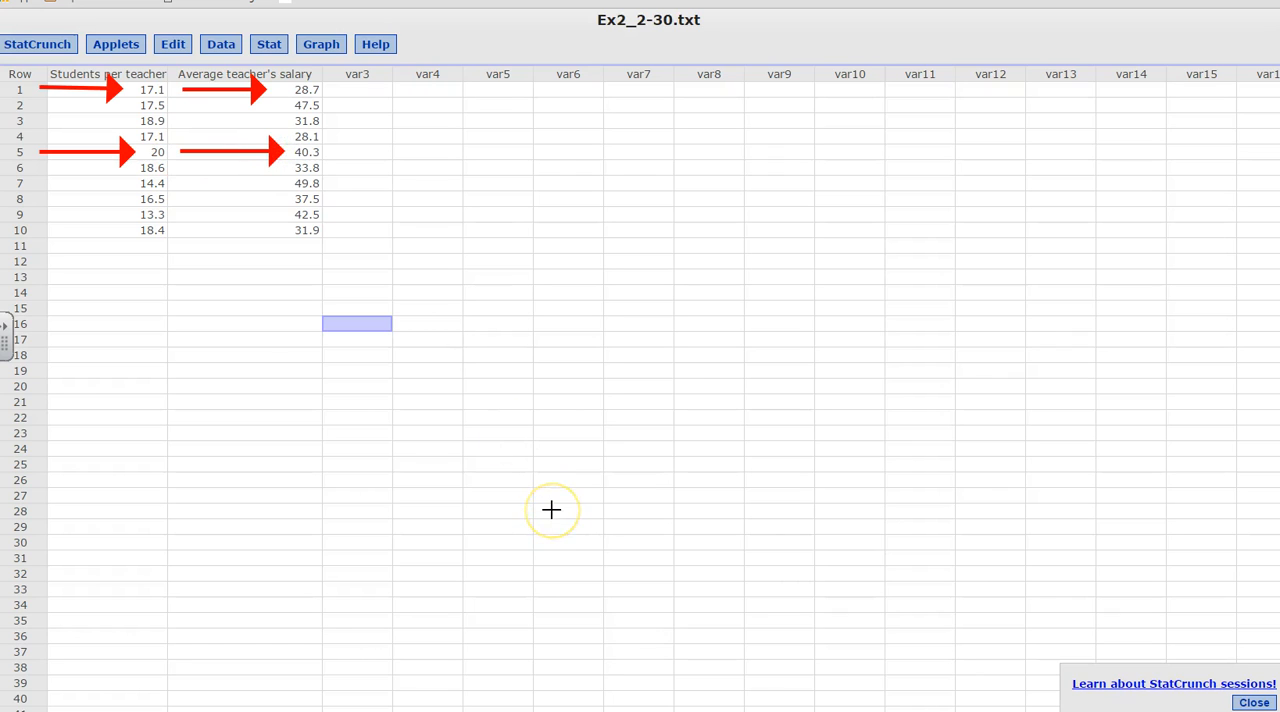
mouse_move(552, 510)
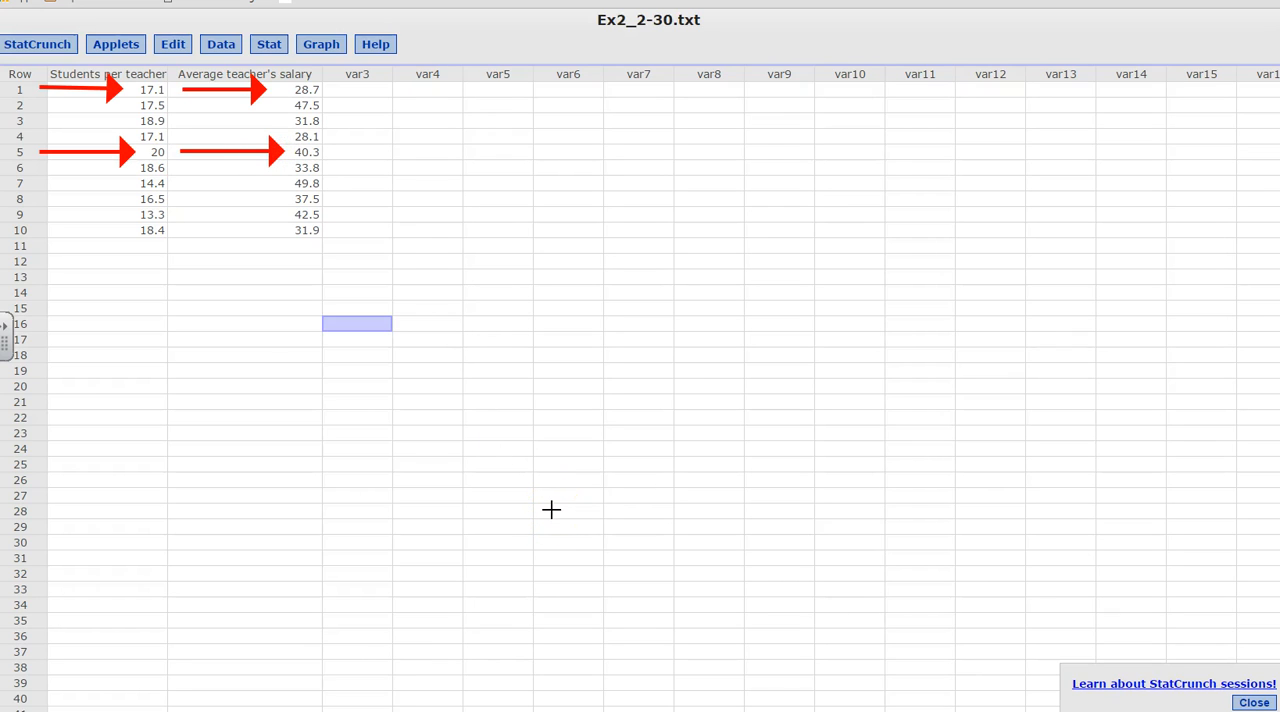
mouse_move(320, 44)
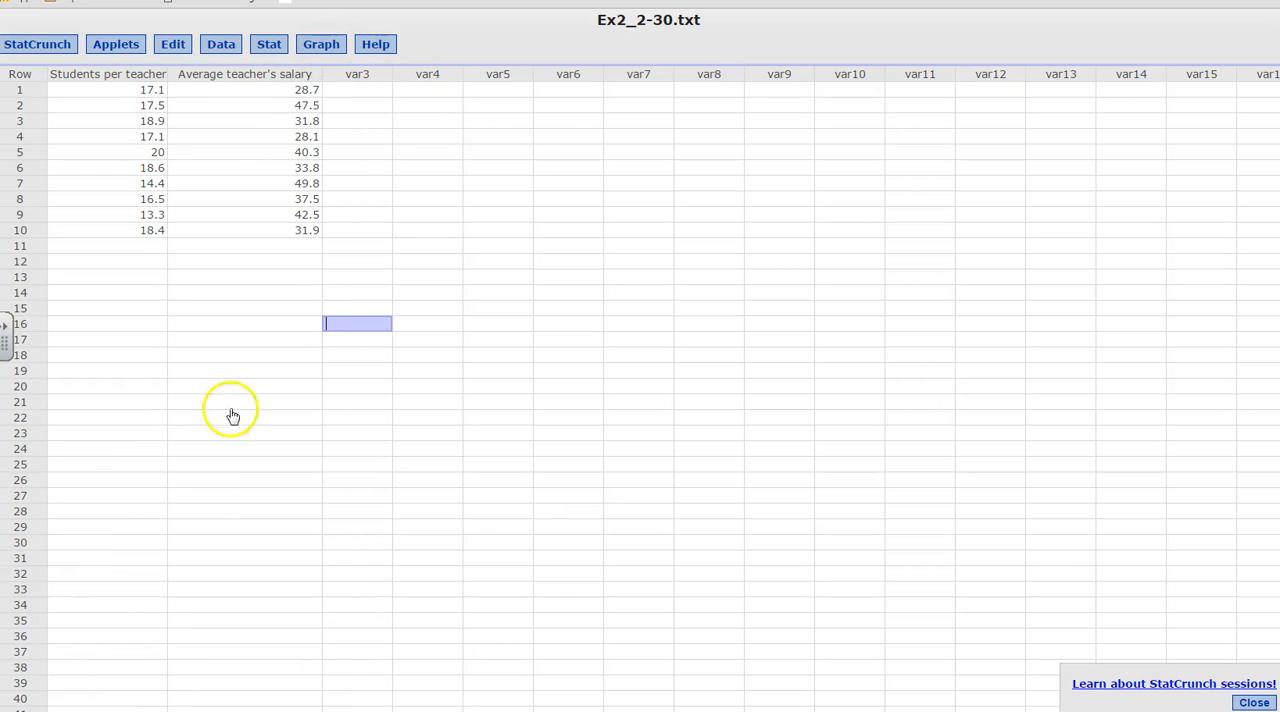
Step: Set up a scatter plot with X = Students per teacher, Y = Average teacher's salary, point size 3
click(320, 44)
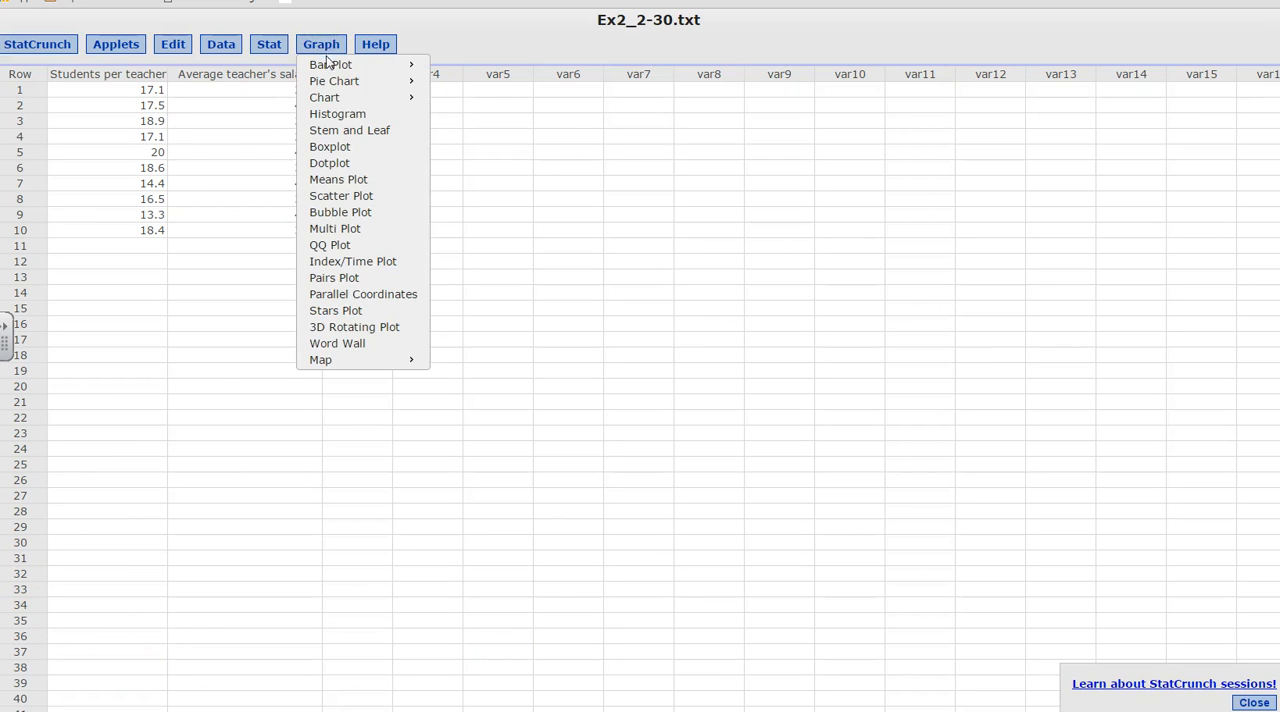
mouse_move(340, 194)
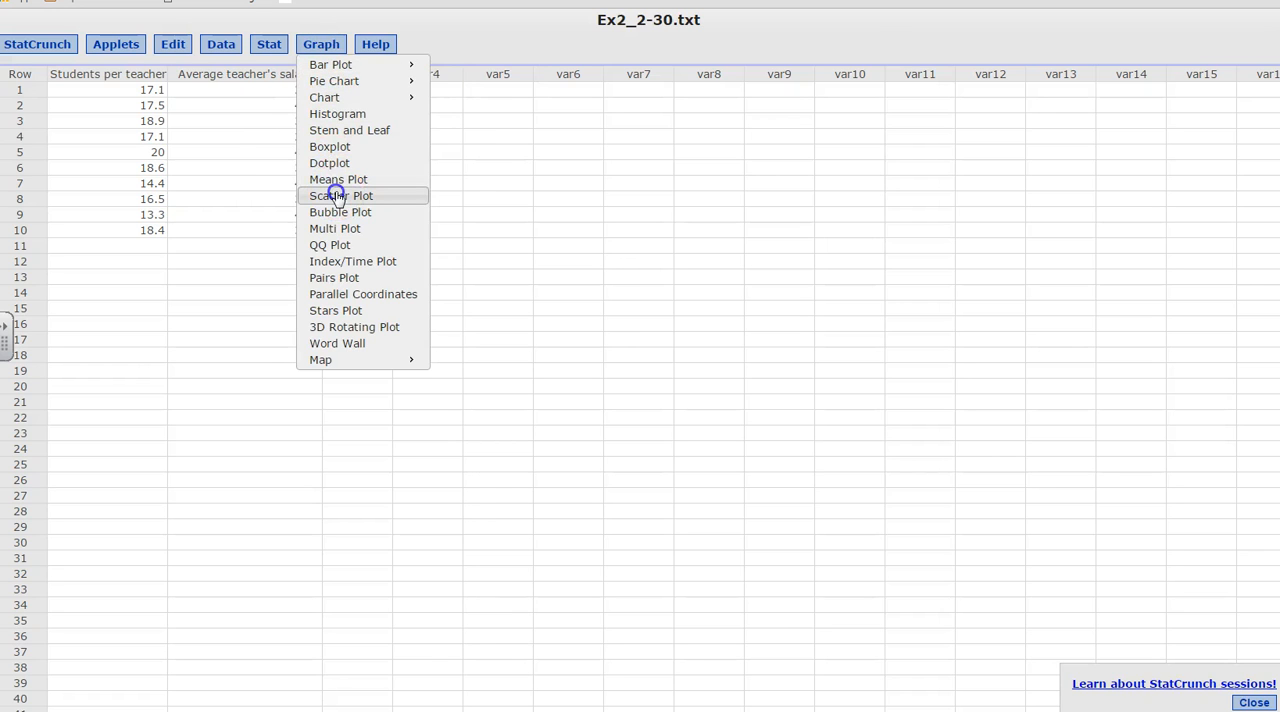
click(340, 194)
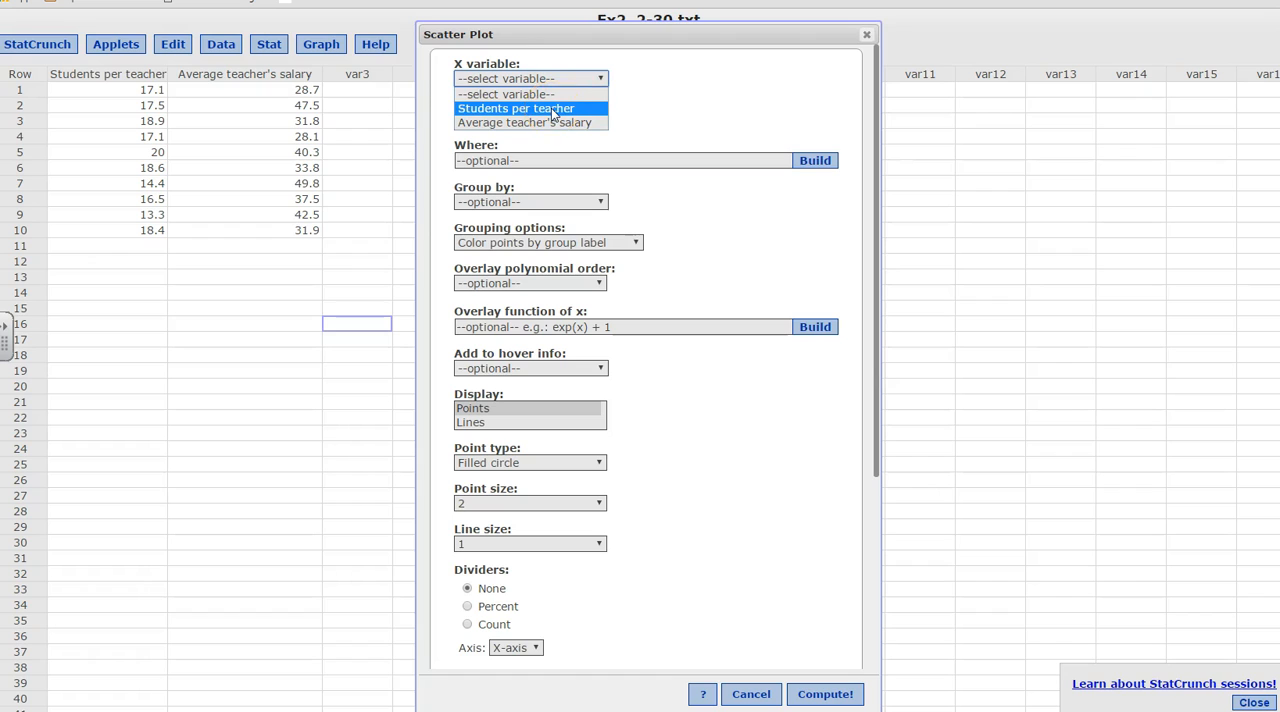
click(530, 118)
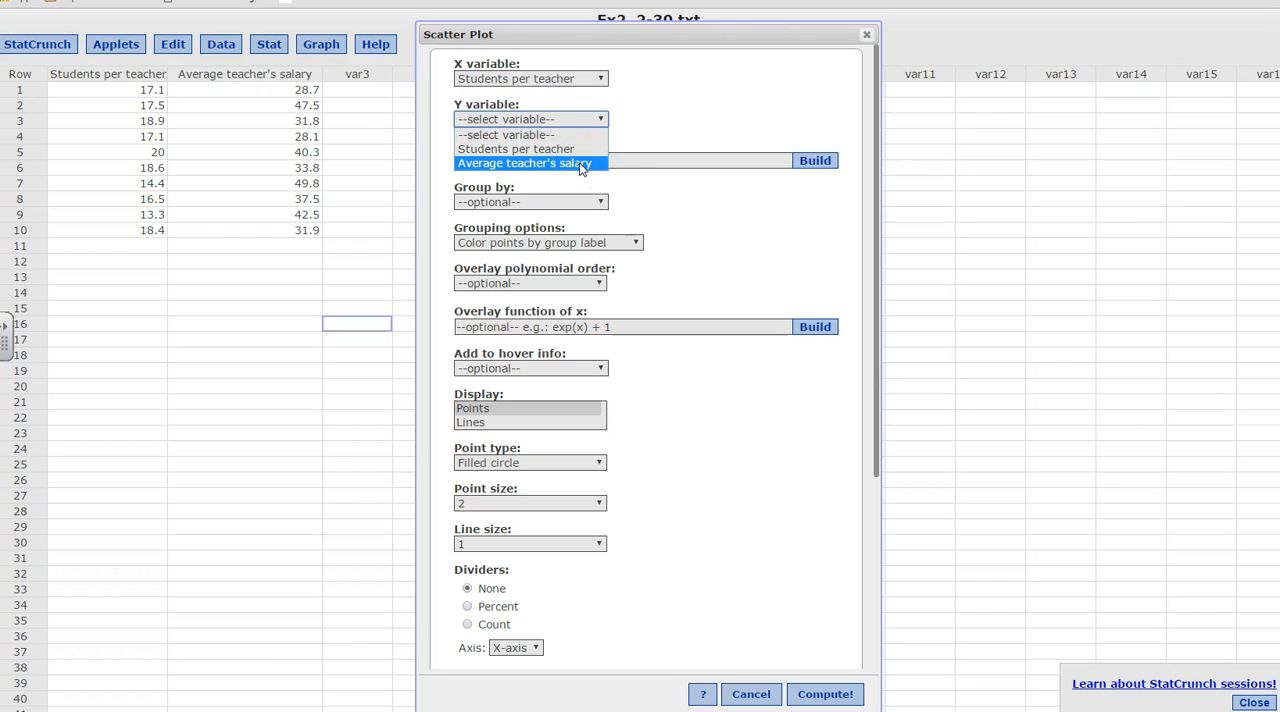
click(524, 164)
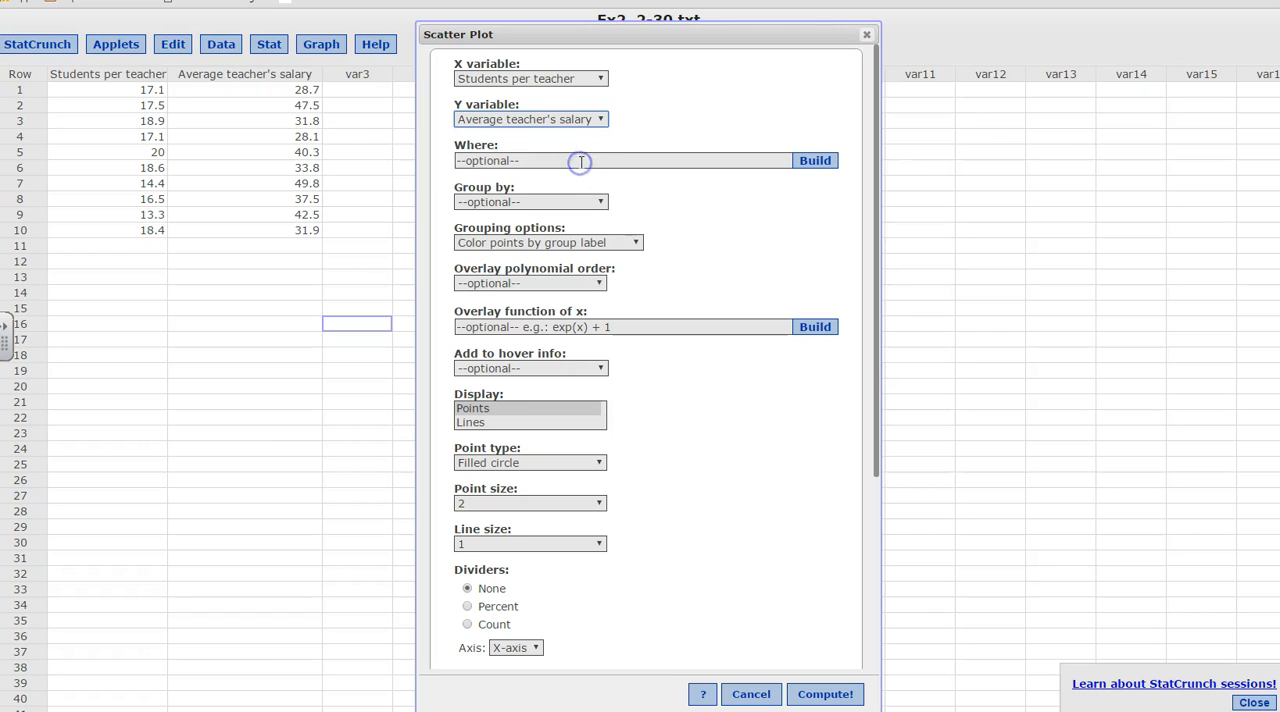
scroll(down, 3)
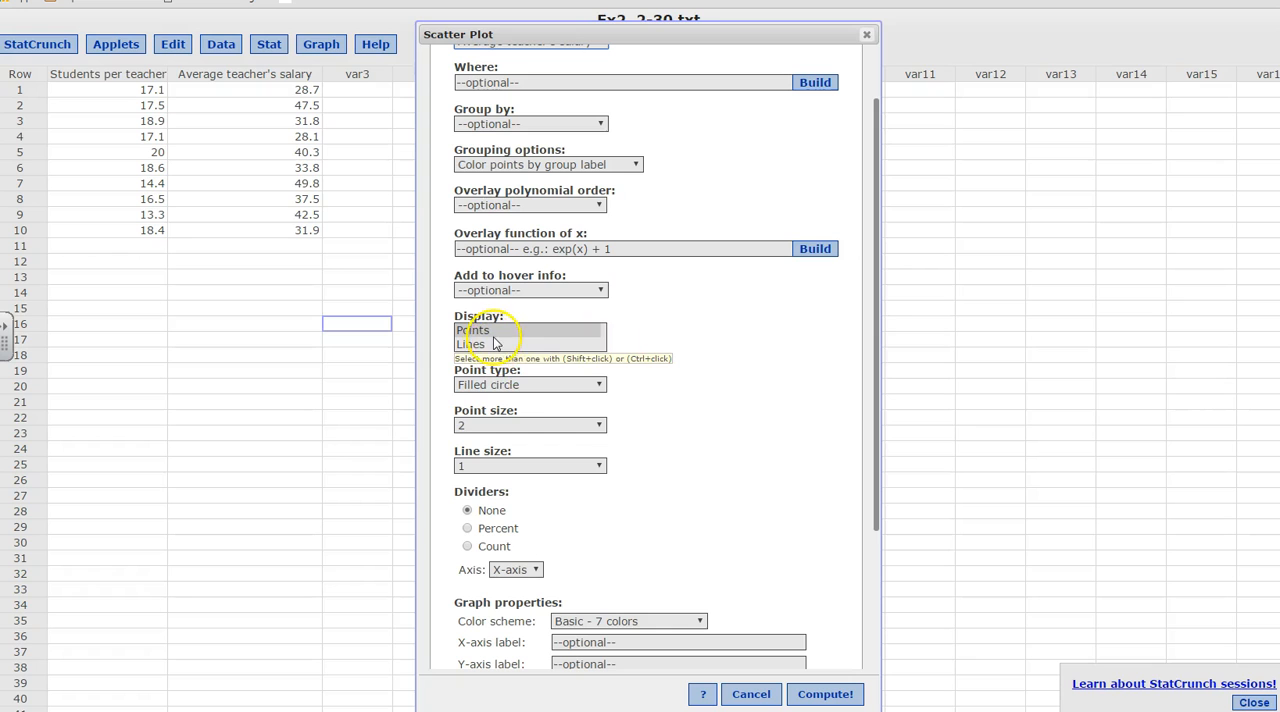
click(530, 424)
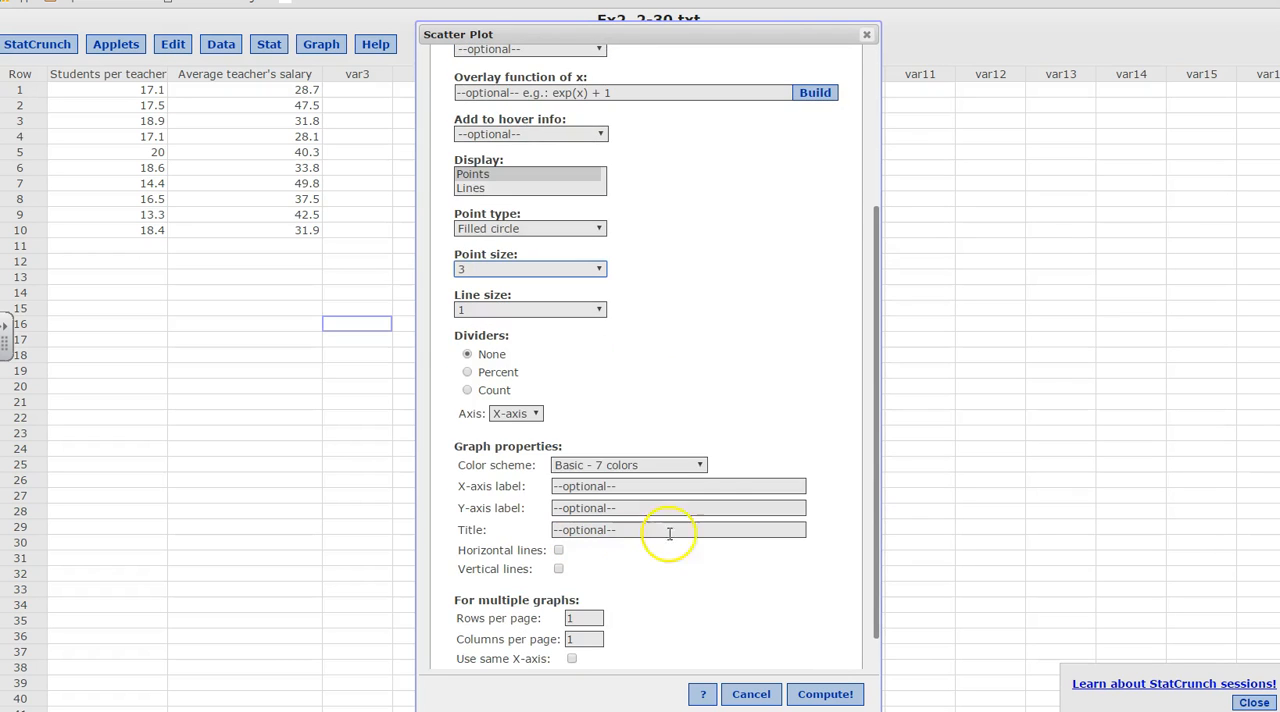
Step: Try an alternate colour scheme, then revert to the basic scheme and compute the plot
click(628, 464)
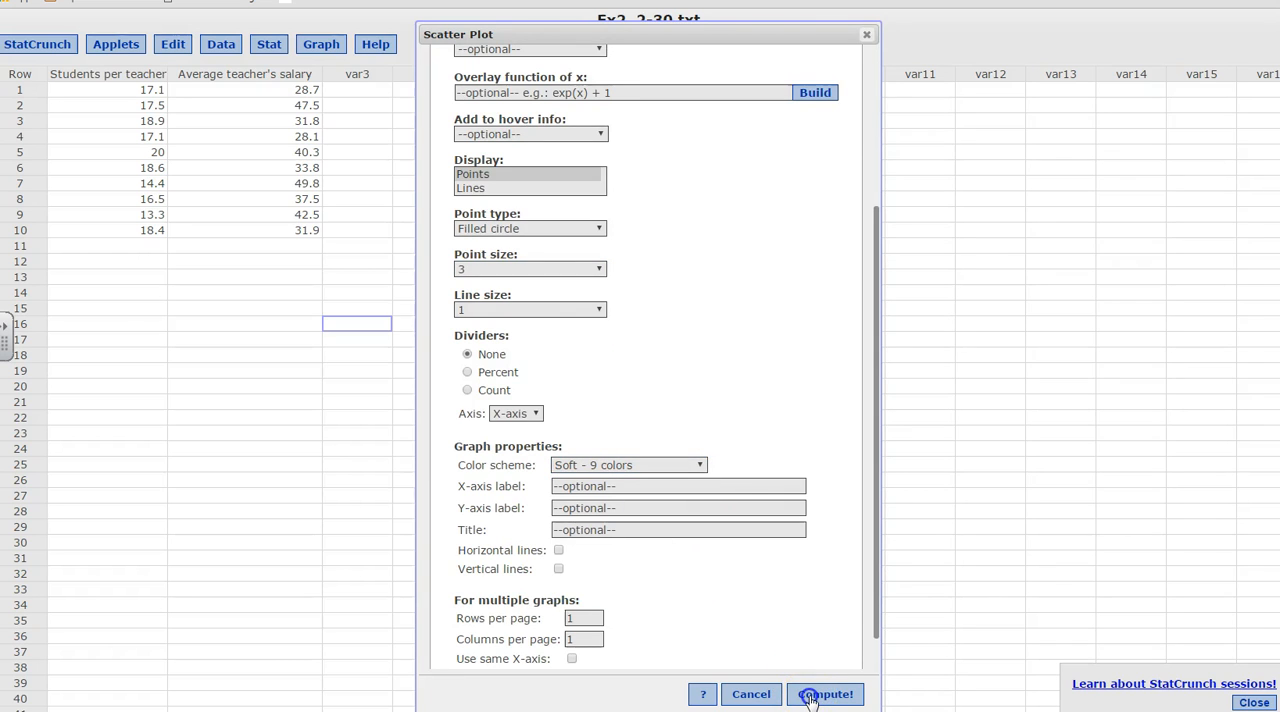
click(824, 694)
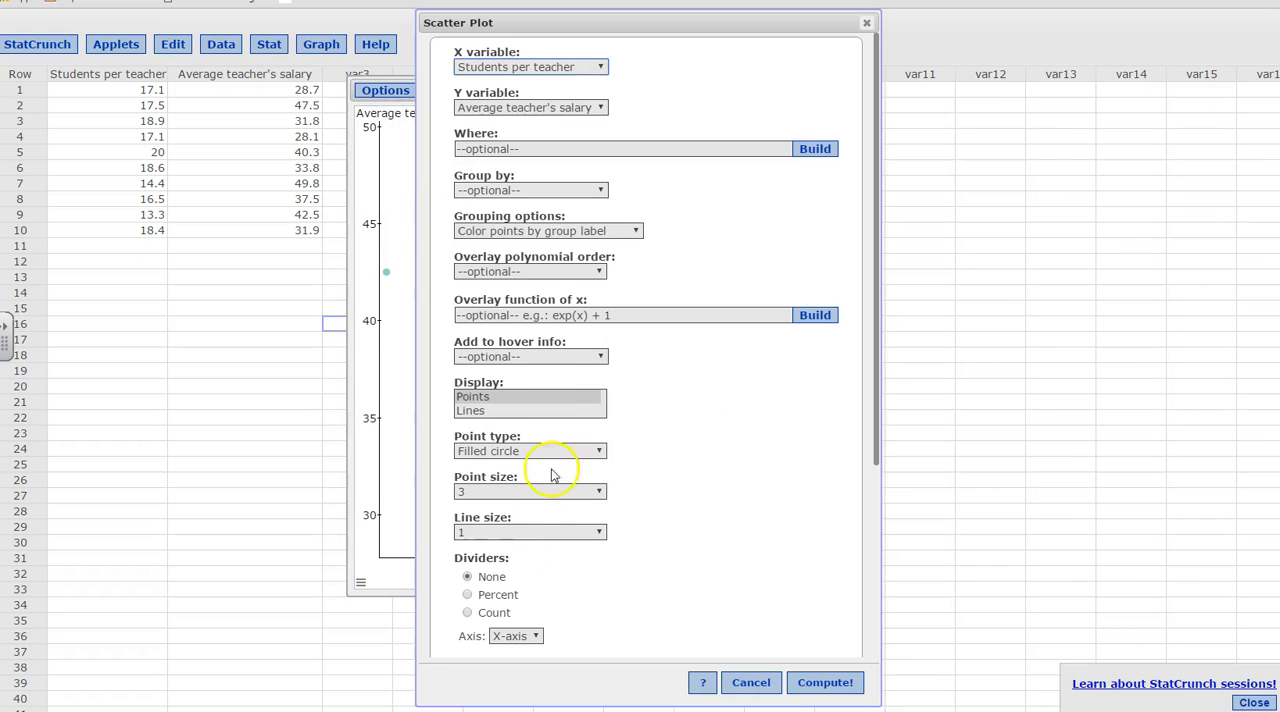
scroll(down, 3)
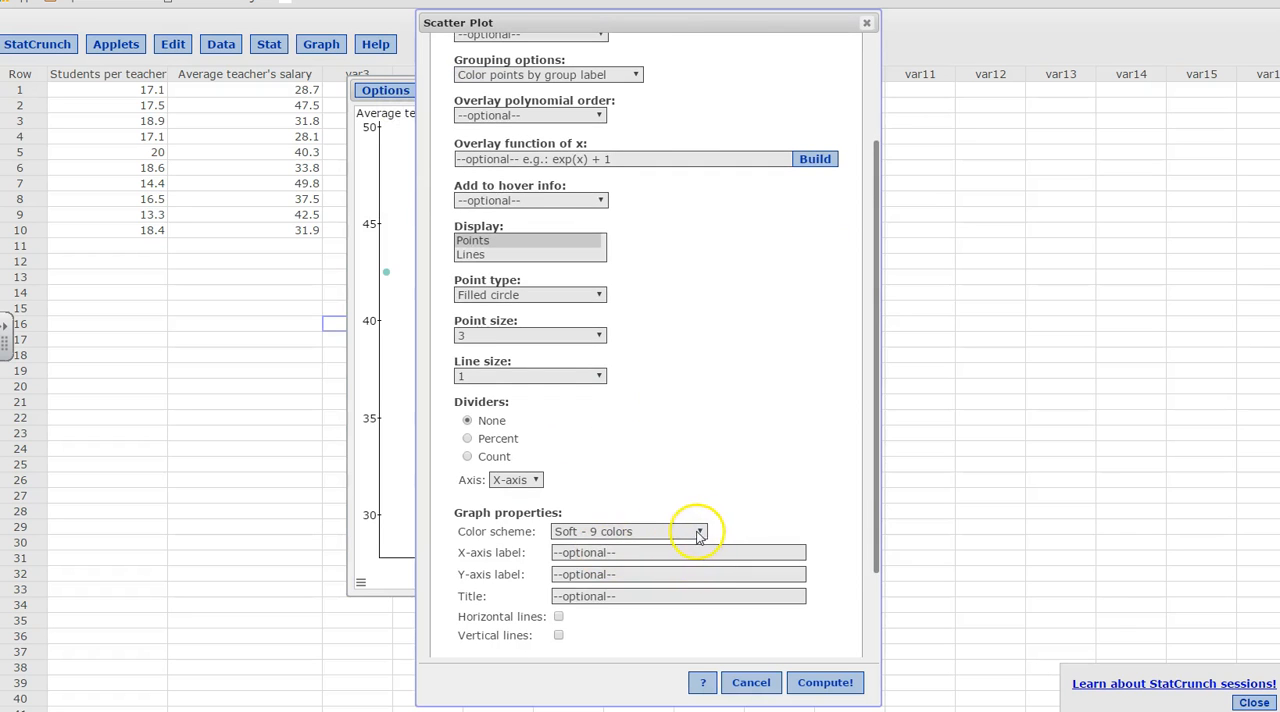
click(628, 532)
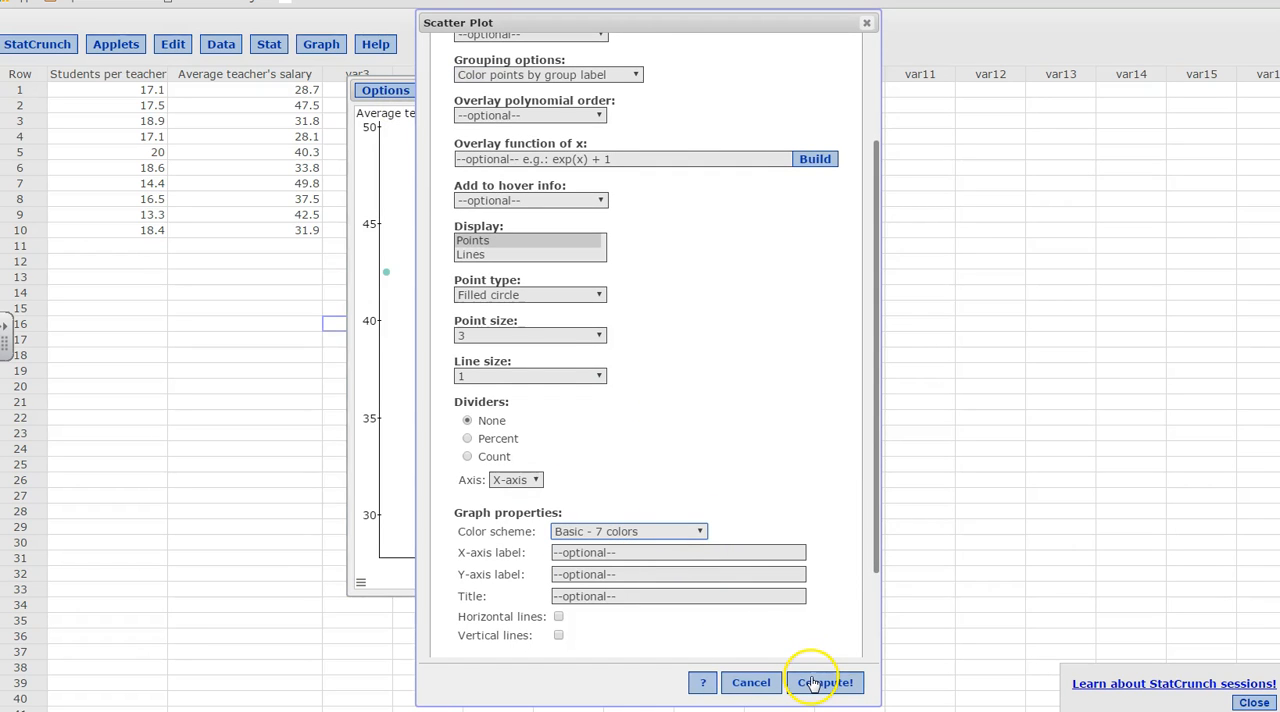
click(824, 682)
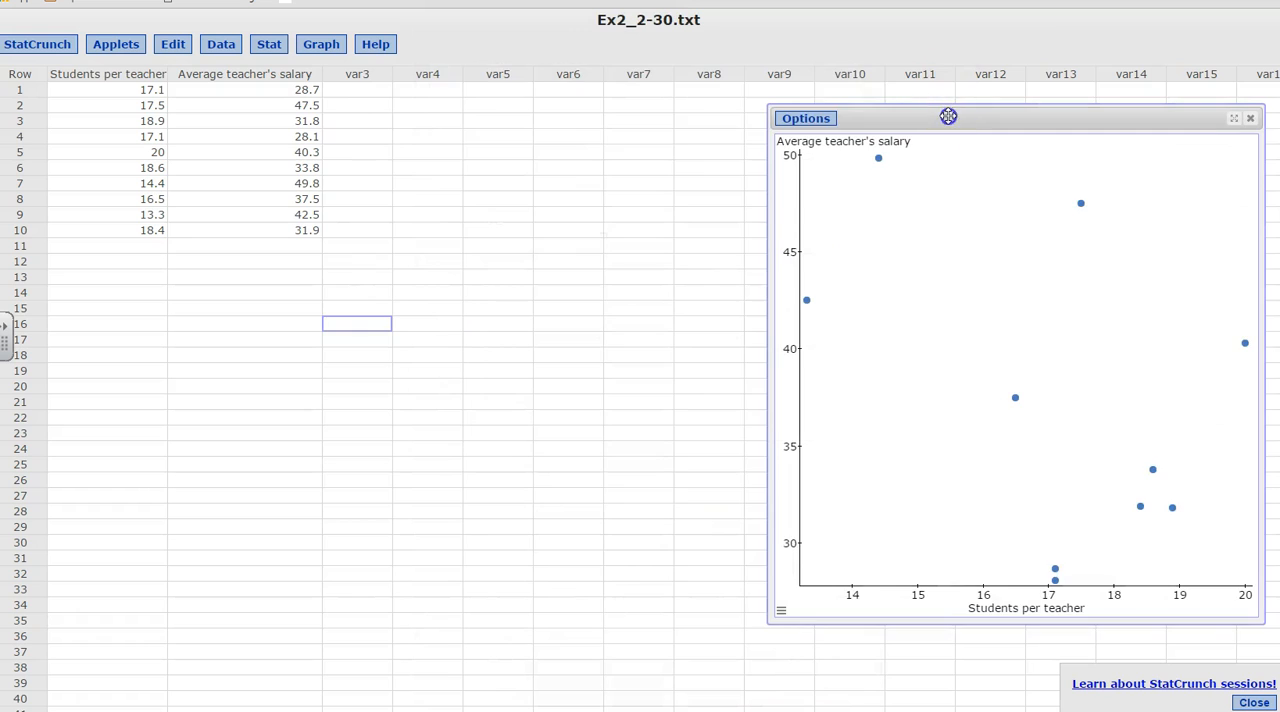
drag(948, 118, 516, 62)
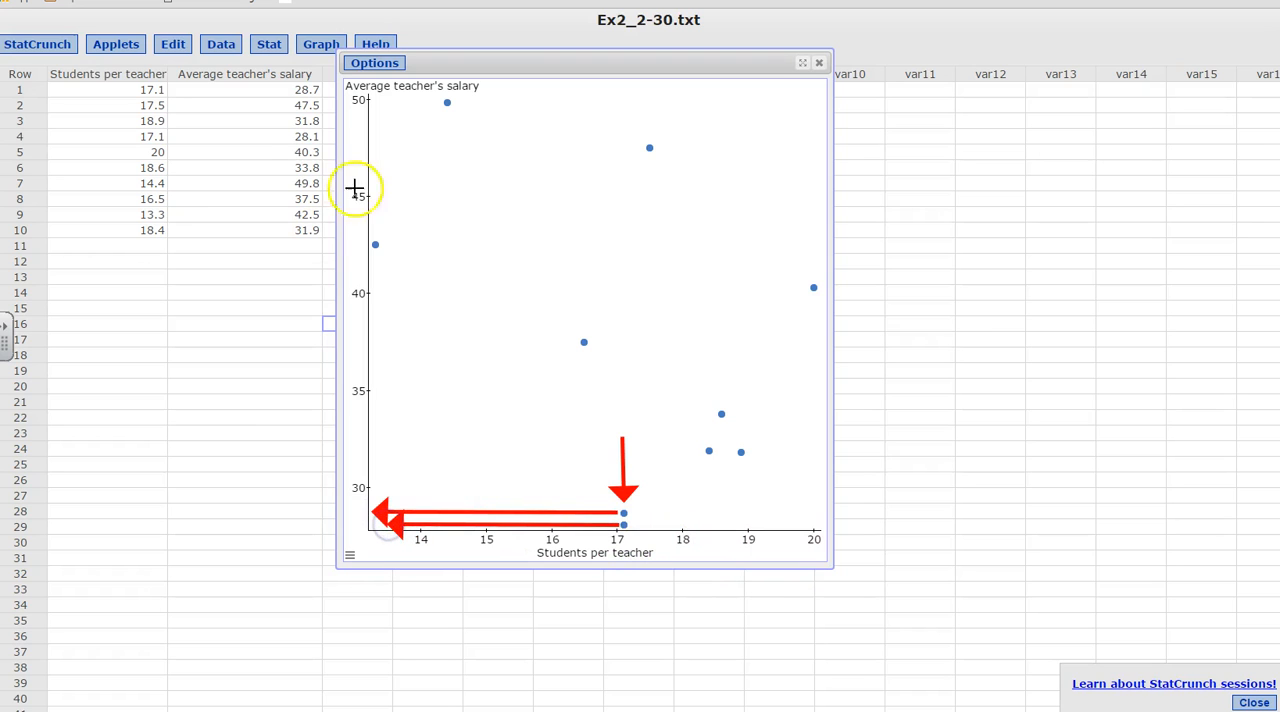
mouse_move(752, 528)
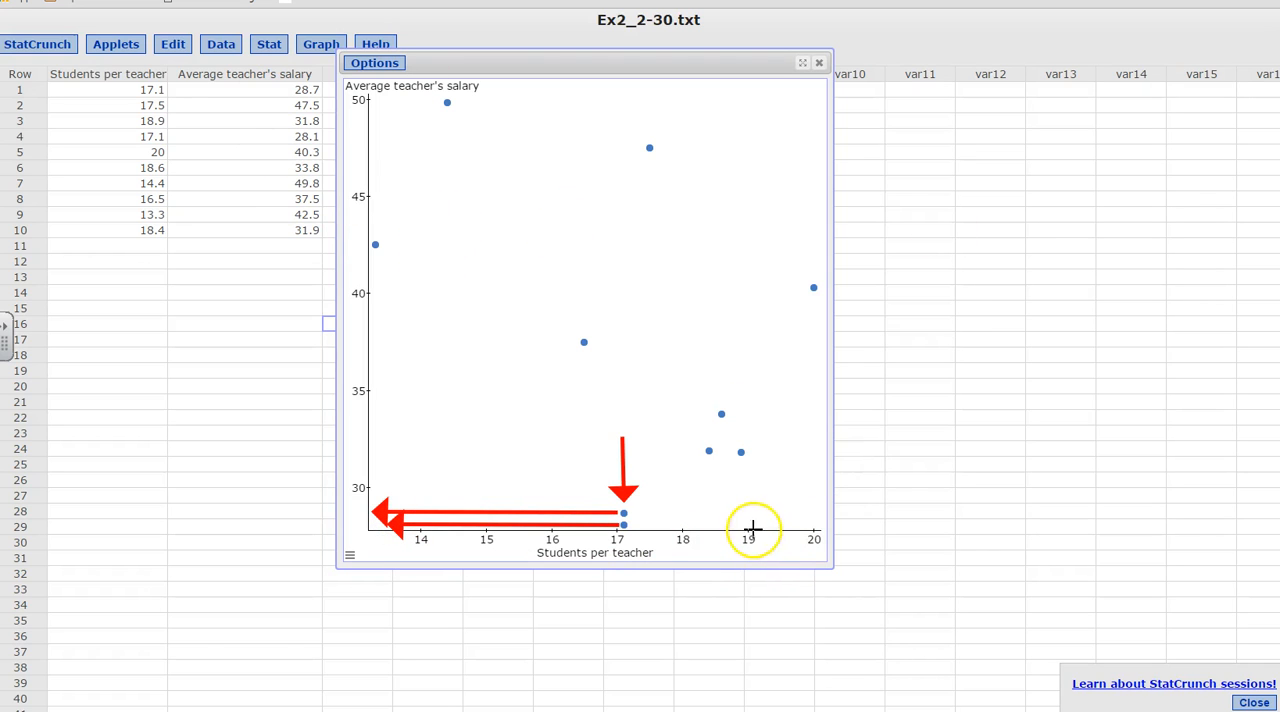
mouse_move(816, 496)
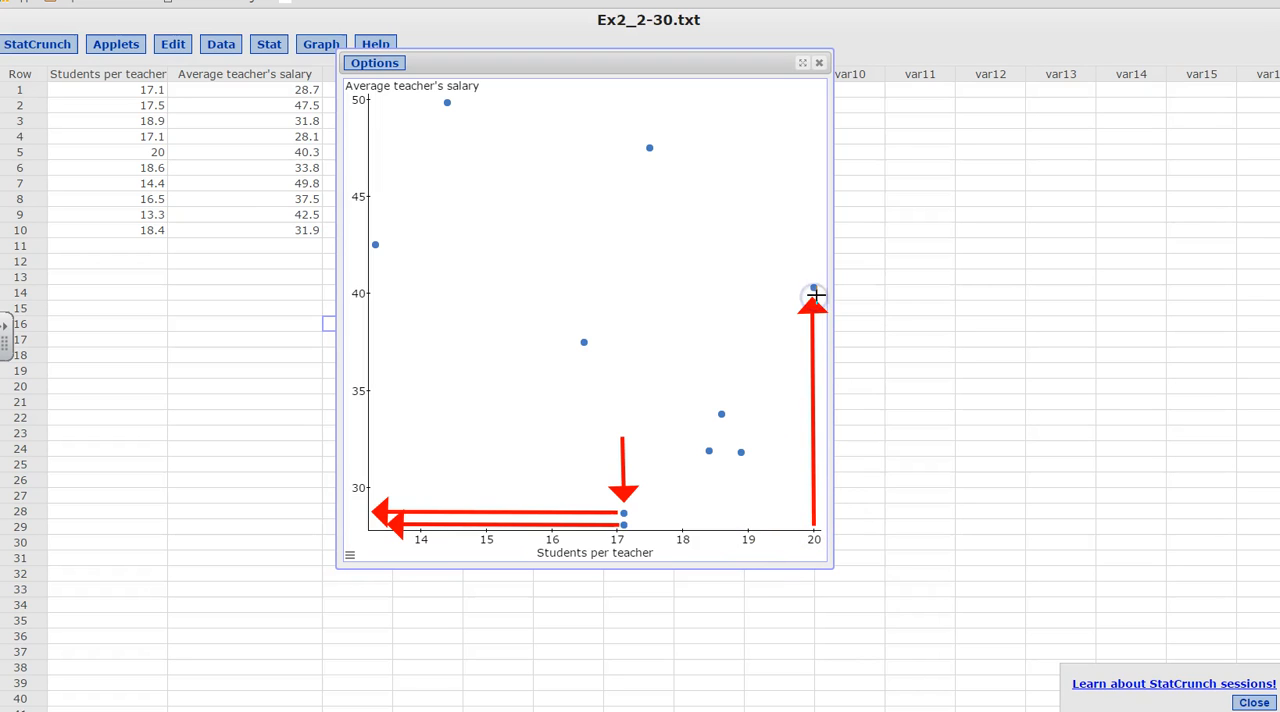
drag(816, 296, 436, 272)
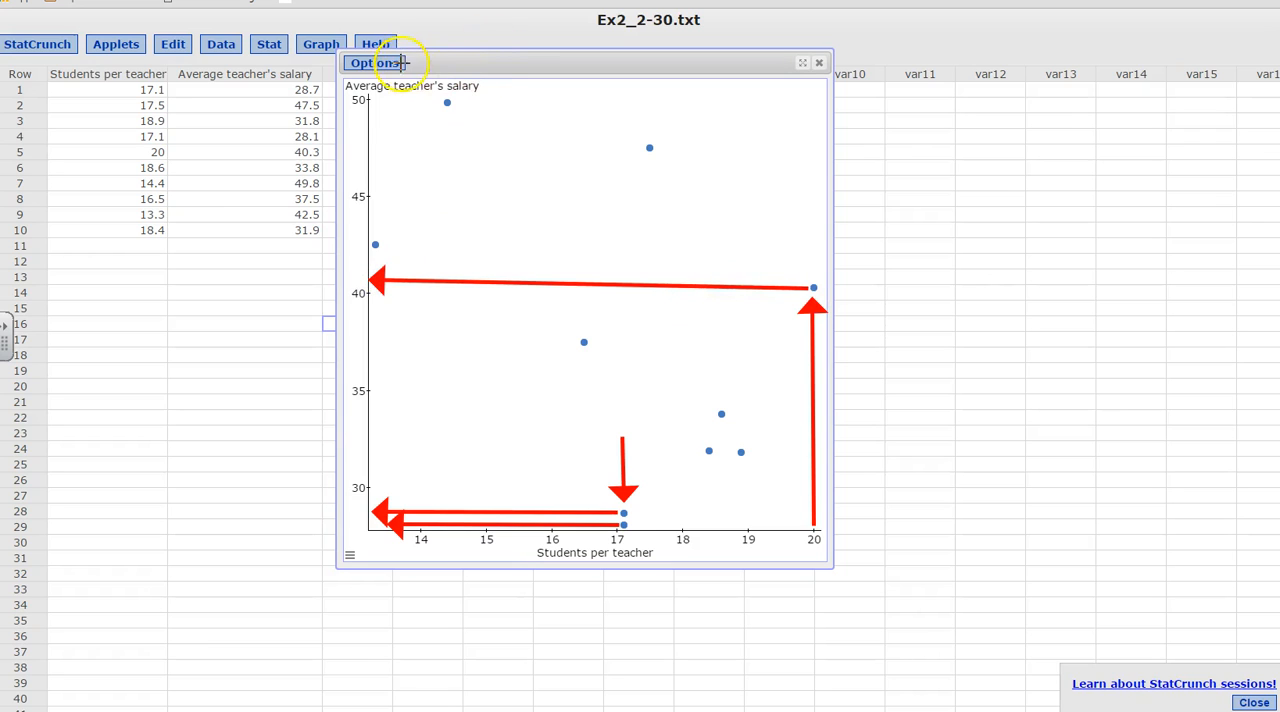
mouse_move(350, 180)
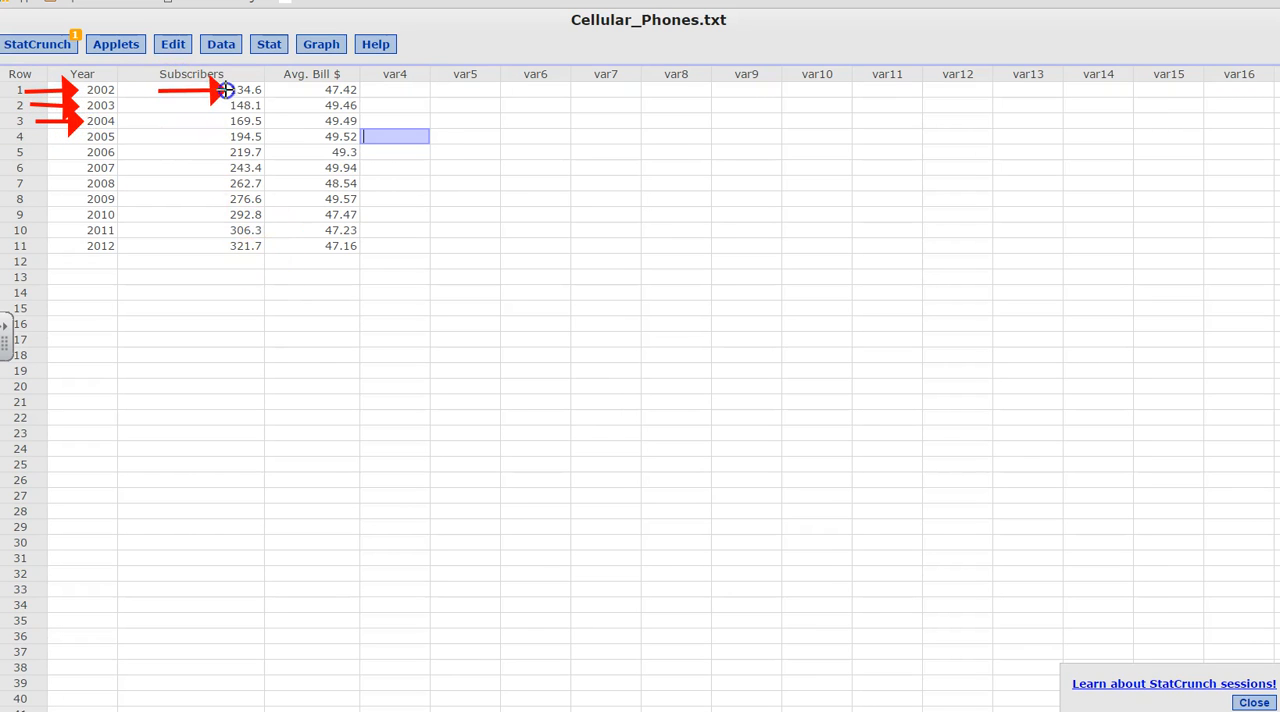
mouse_move(556, 120)
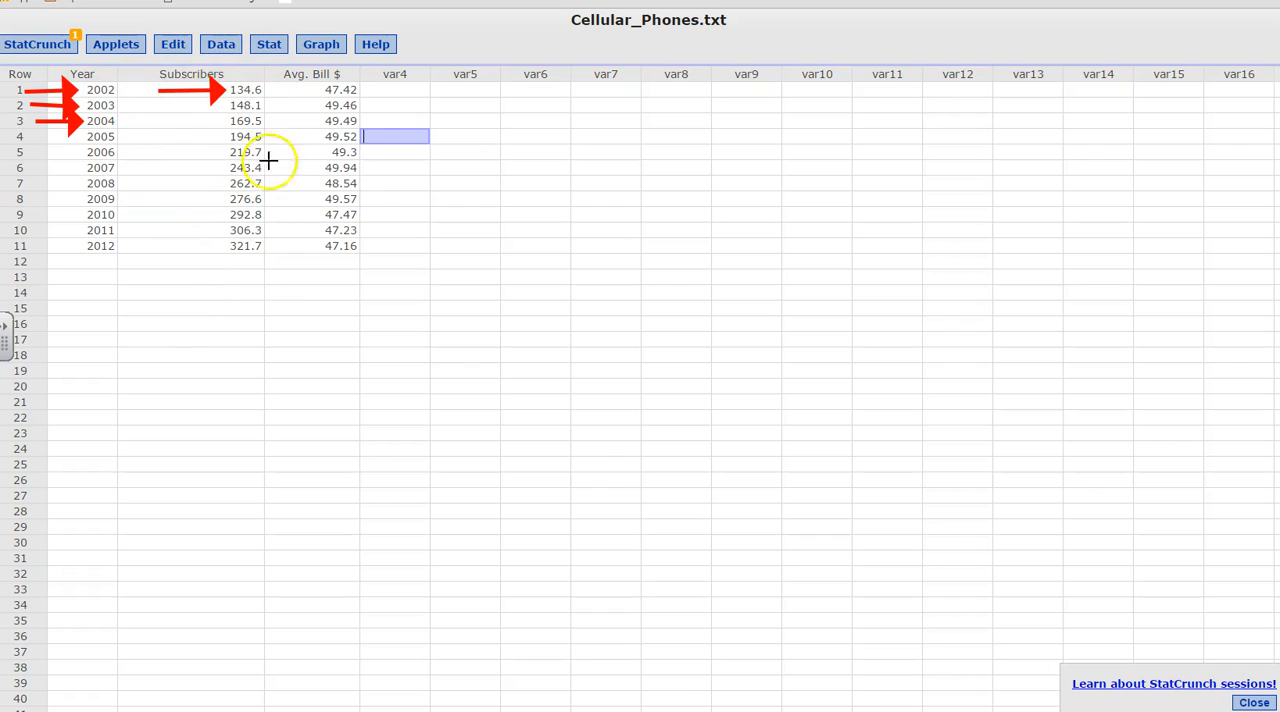
mouse_move(244, 270)
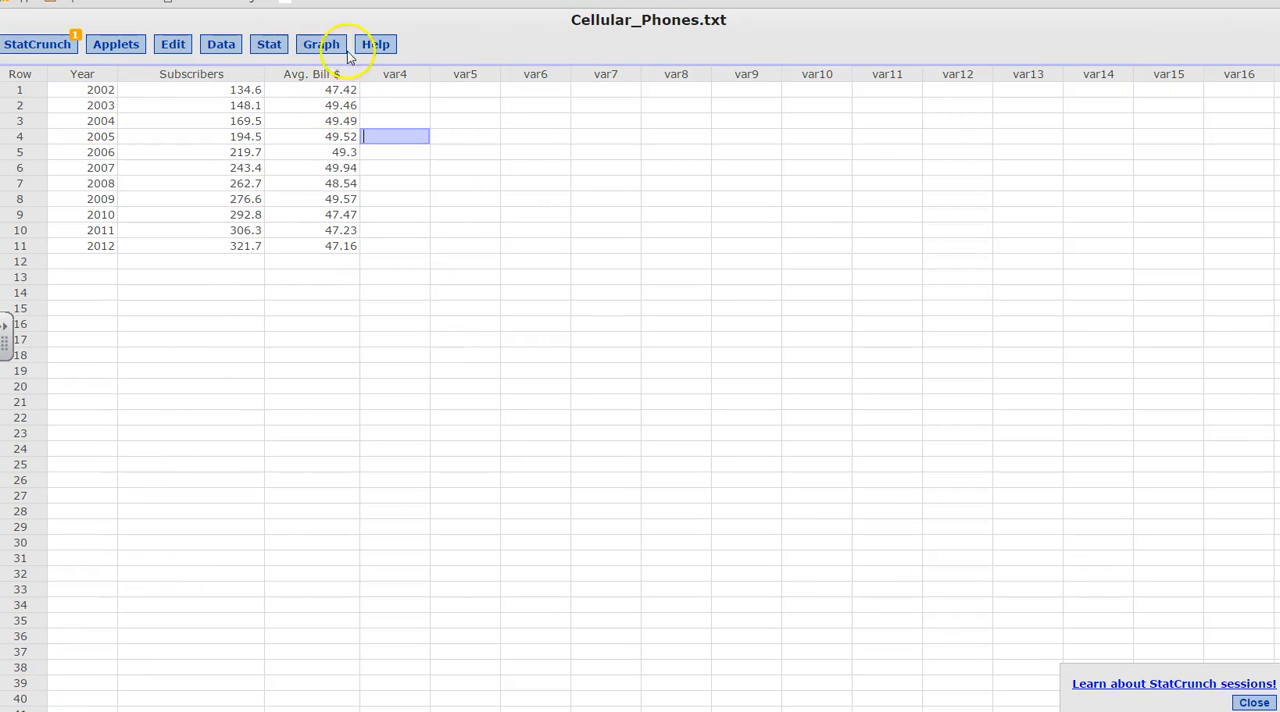
Step: Set up a scatter plot with Year on X and Subscribers on Y
click(320, 44)
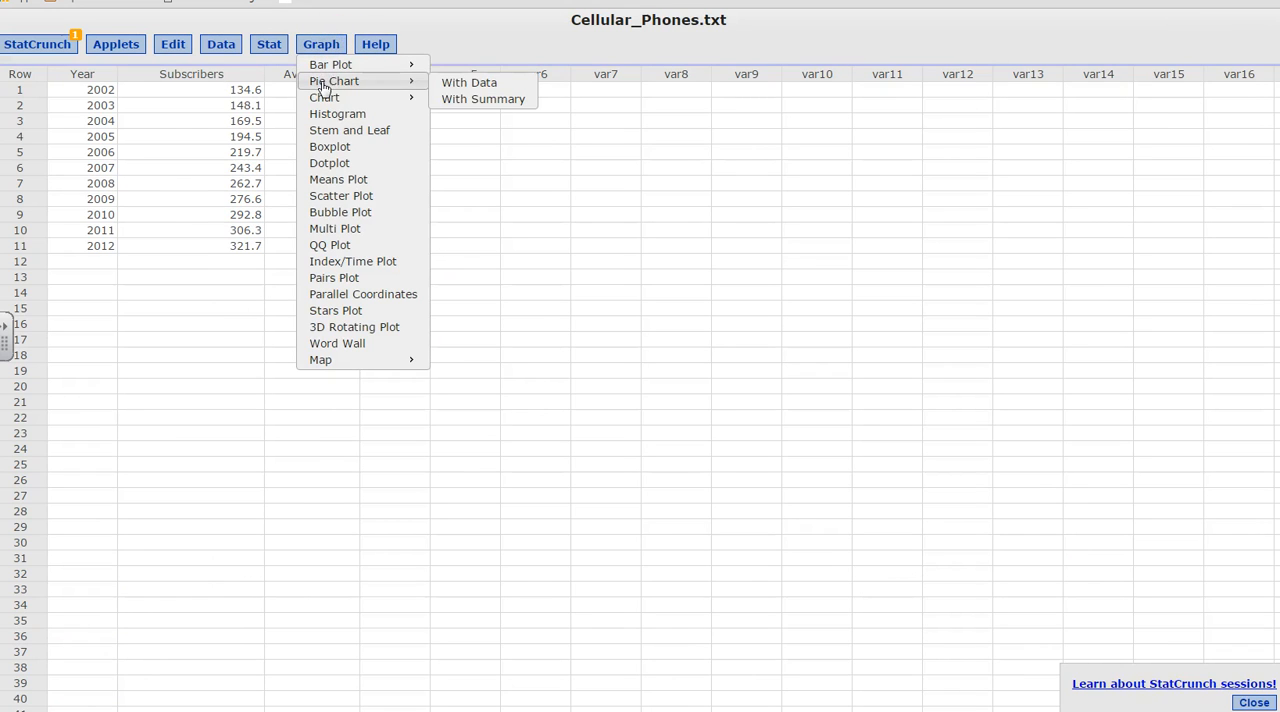
mouse_move(340, 194)
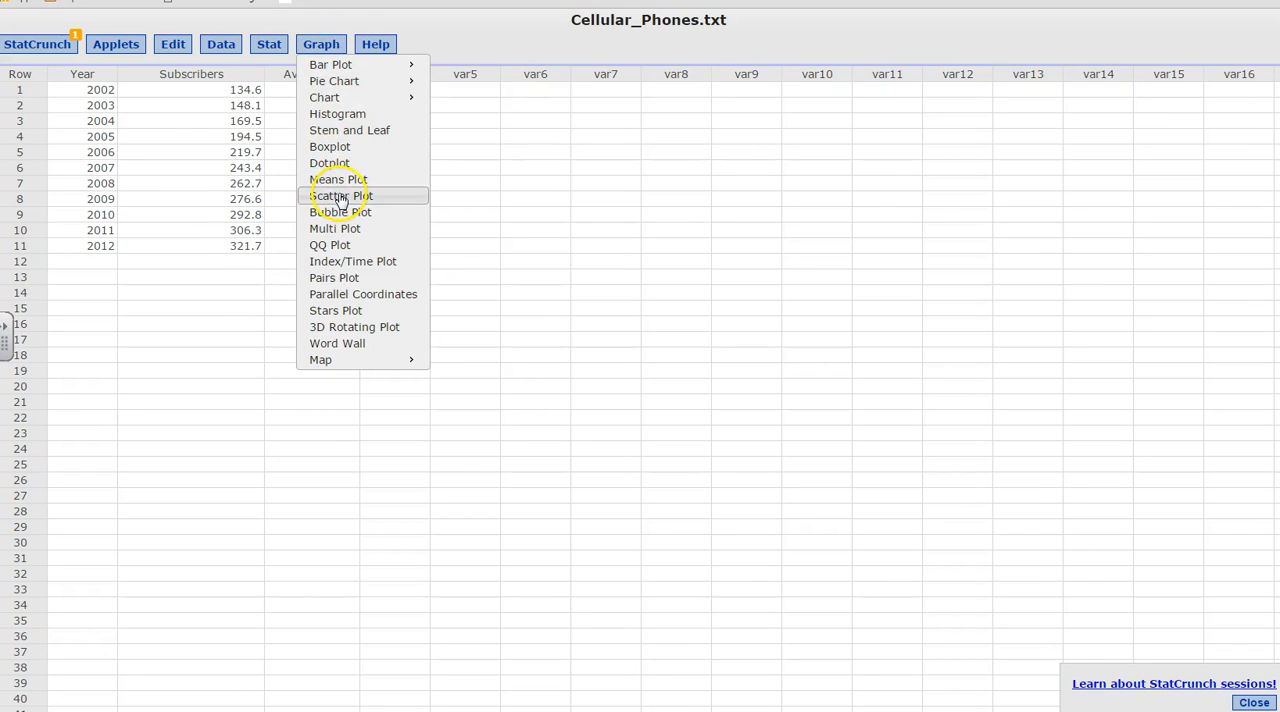
click(340, 194)
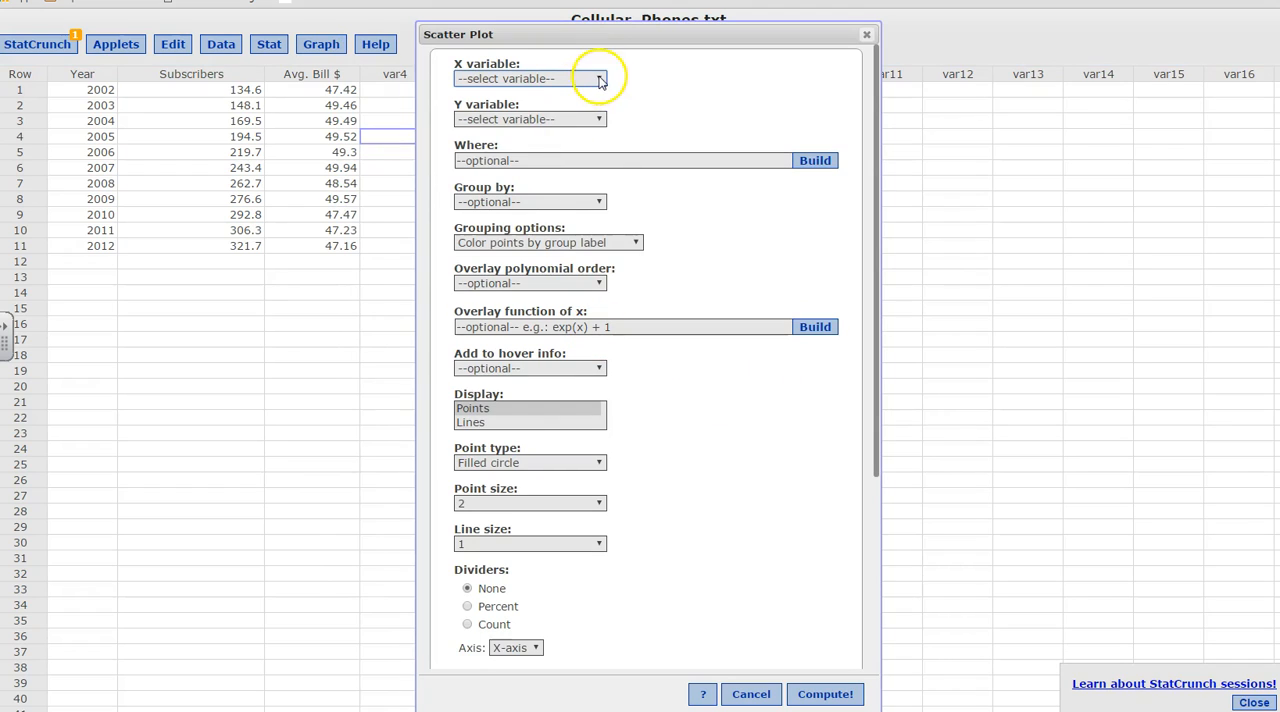
click(530, 78)
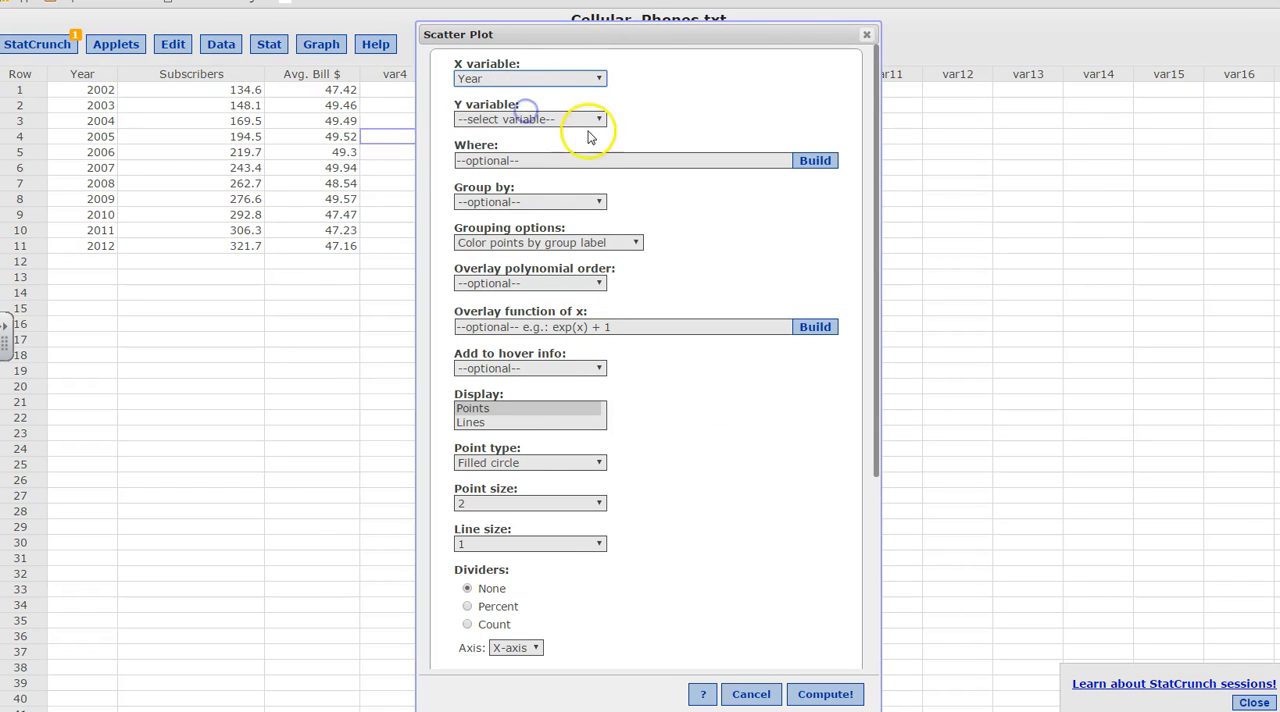
click(598, 120)
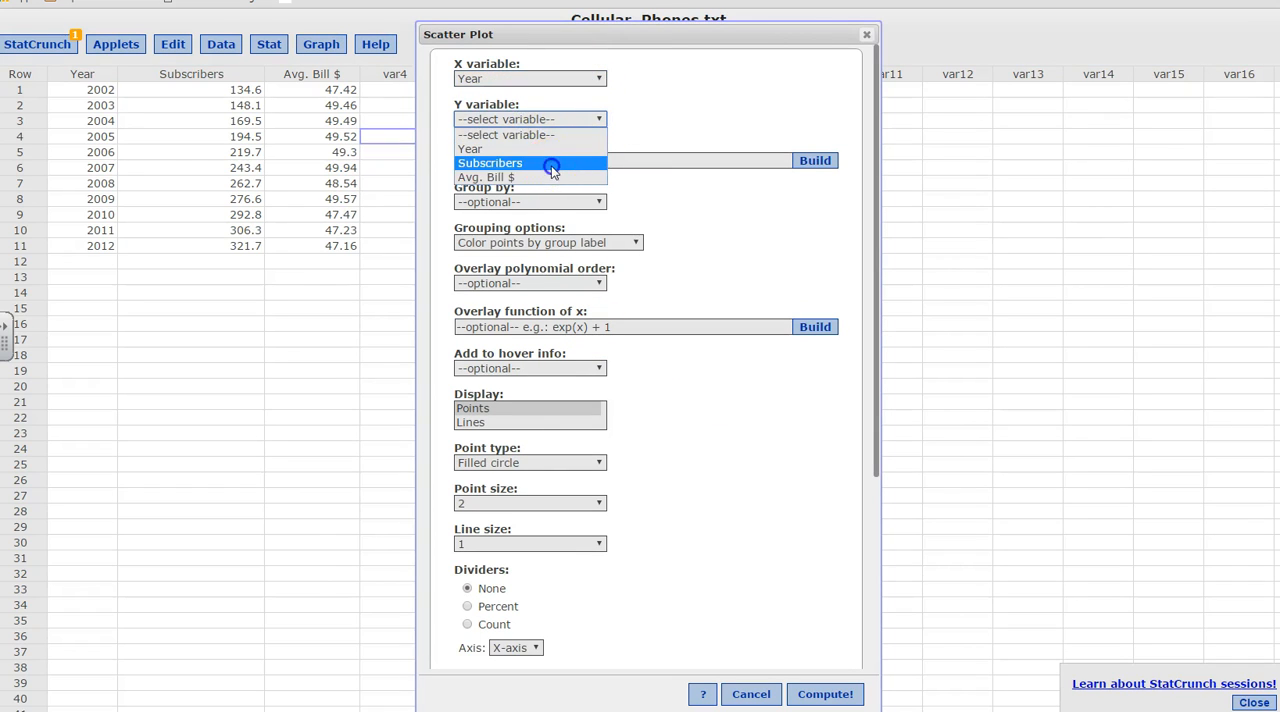
click(490, 162)
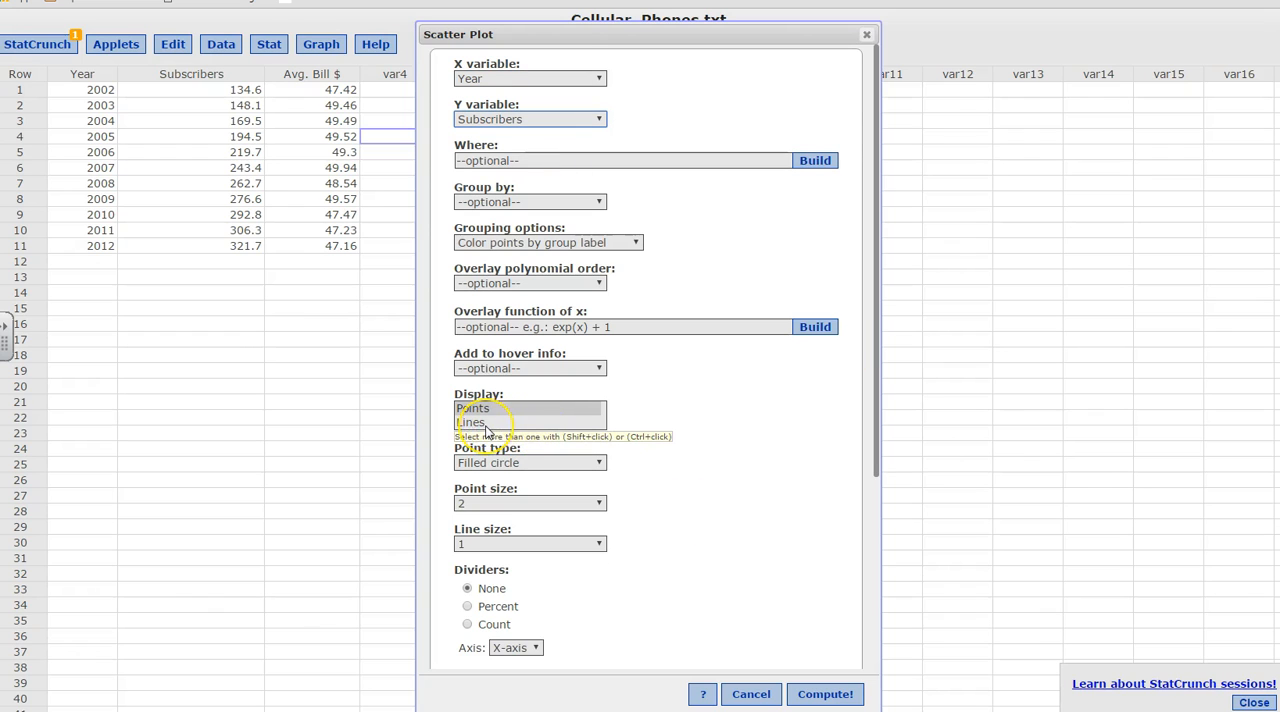
Step: Display as lines with the Red to Blue scale colour scheme and compute the chart
click(472, 420)
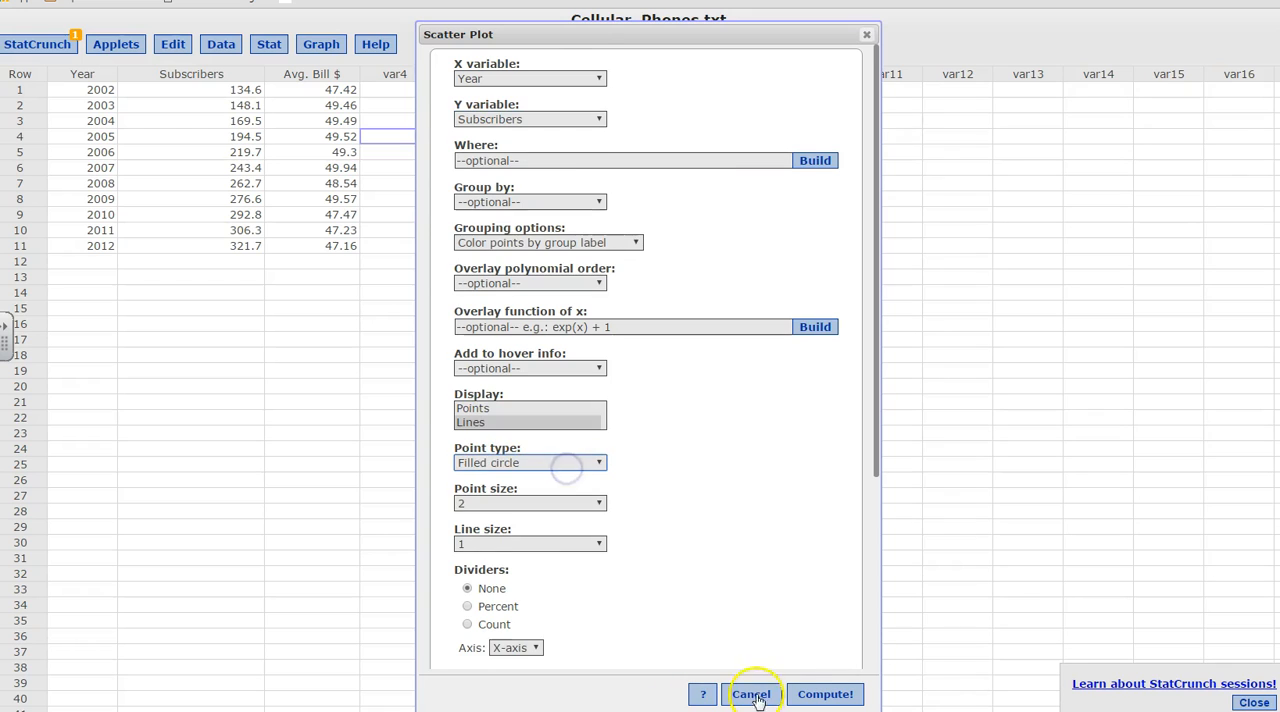
click(702, 544)
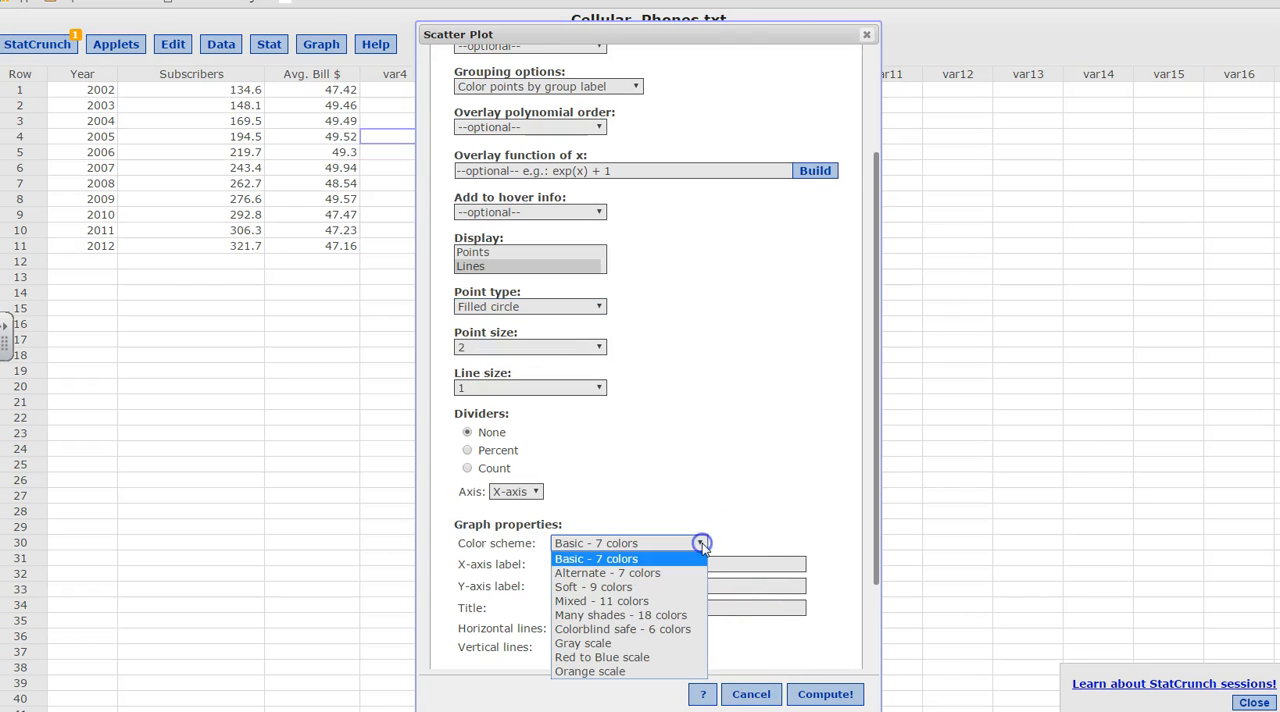
click(600, 656)
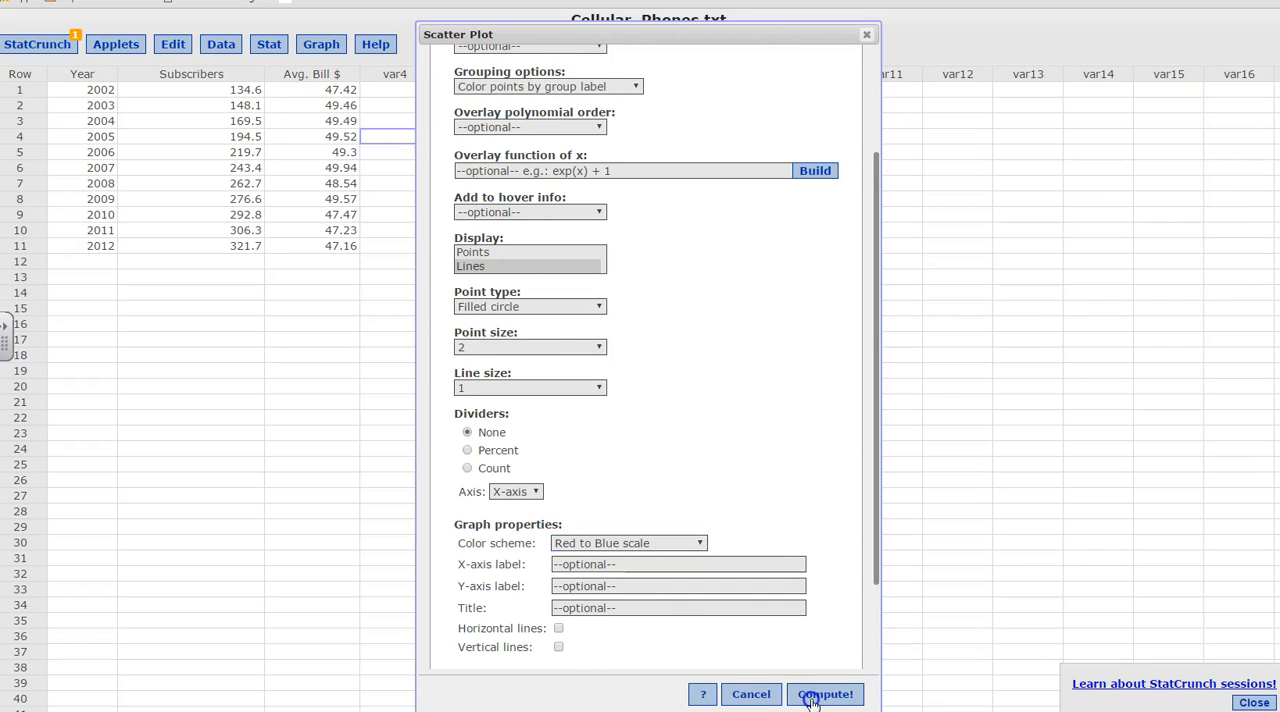
click(824, 694)
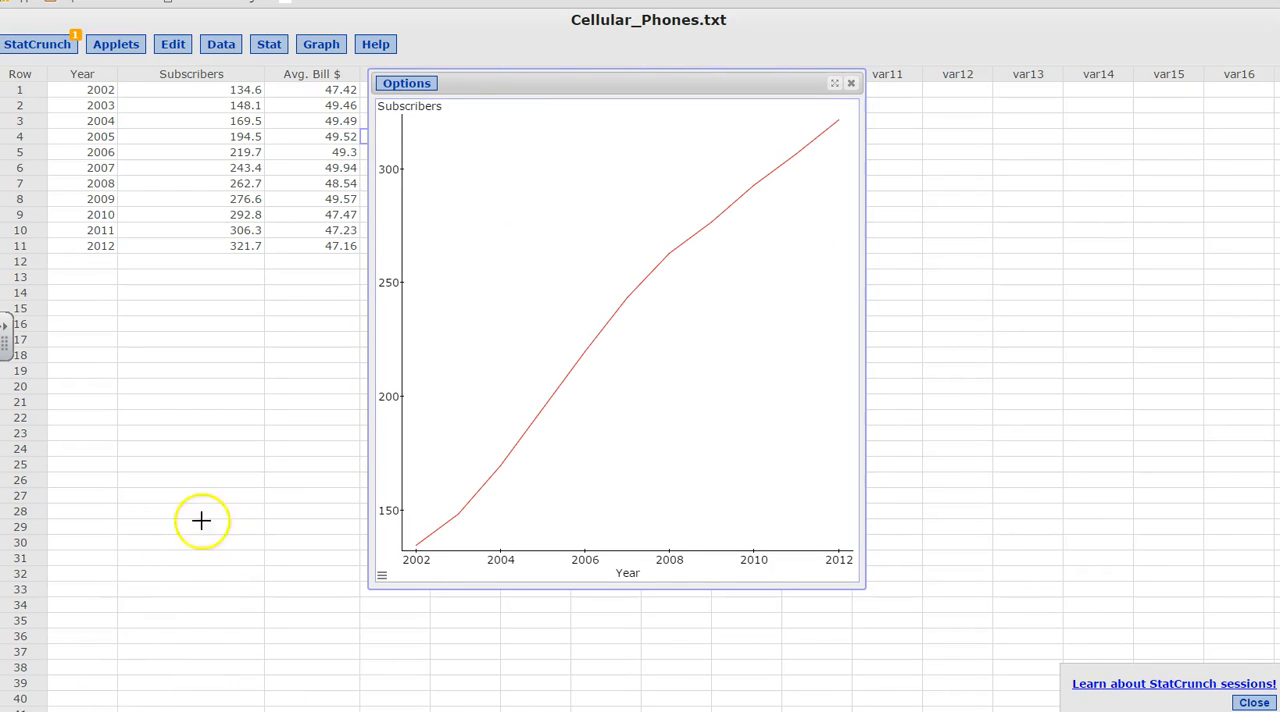
mouse_move(384, 556)
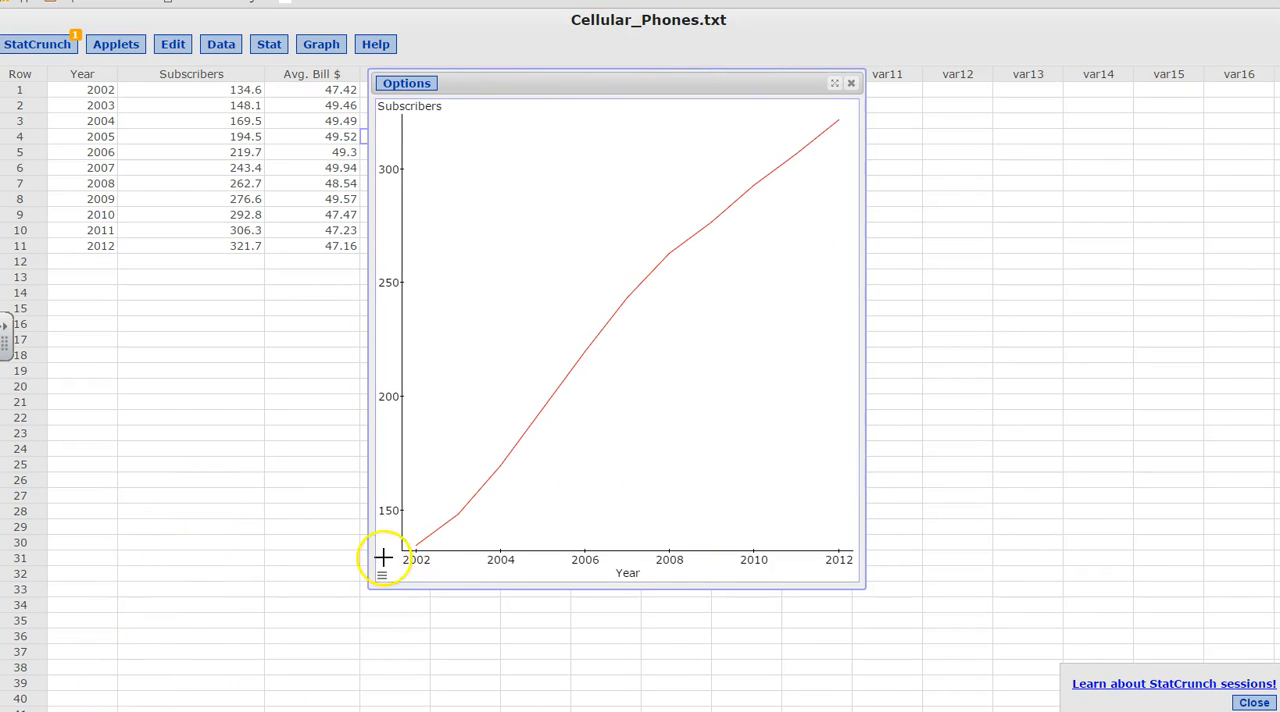
drag(384, 556, 840, 560)
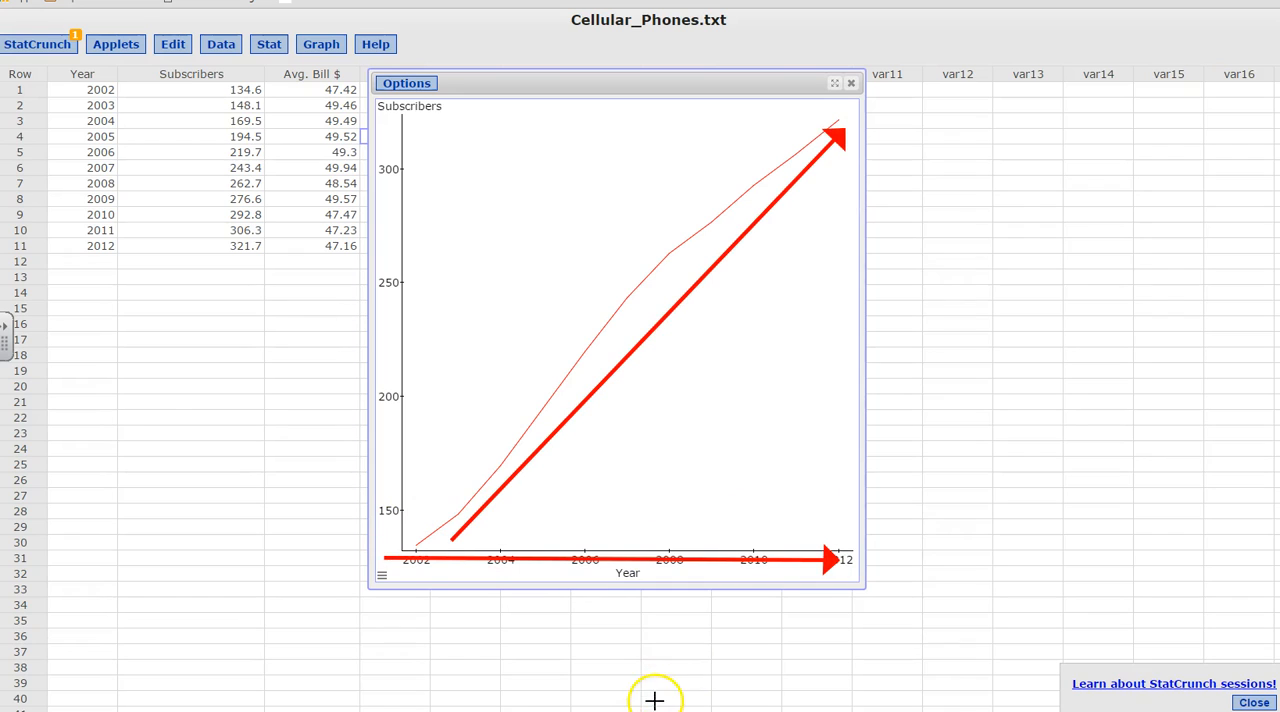
mouse_move(622, 662)
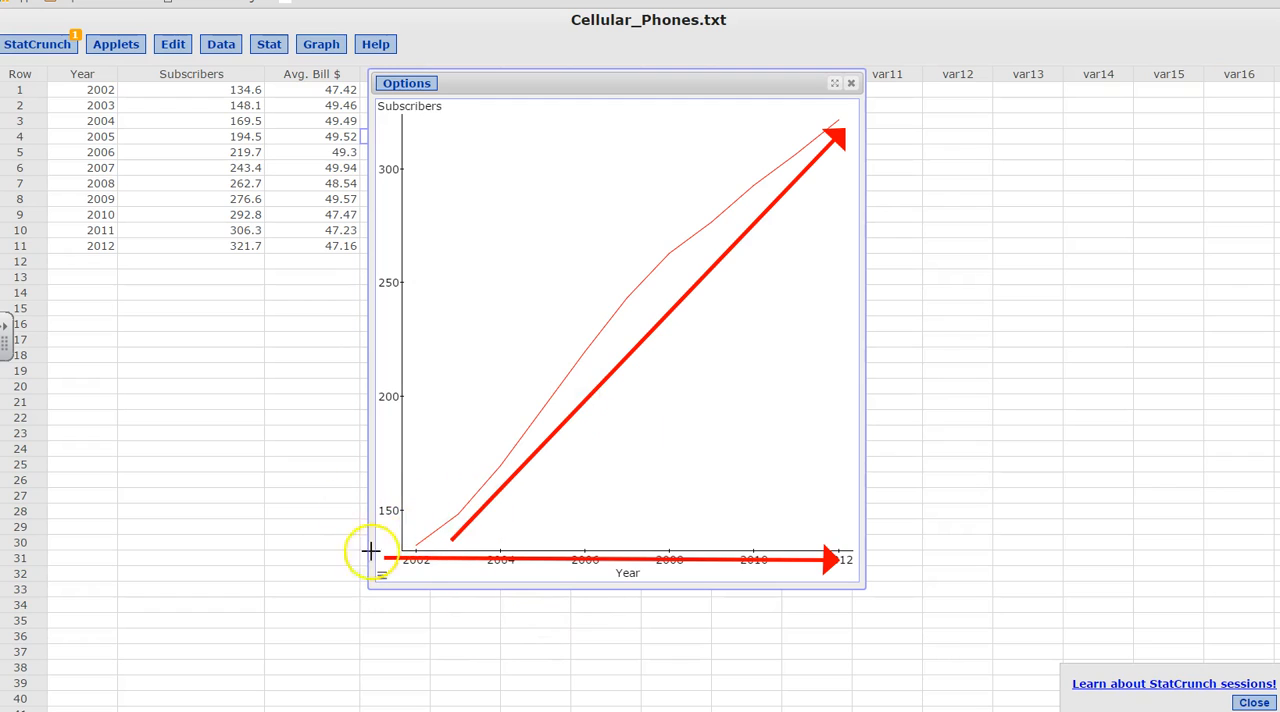
mouse_move(438, 524)
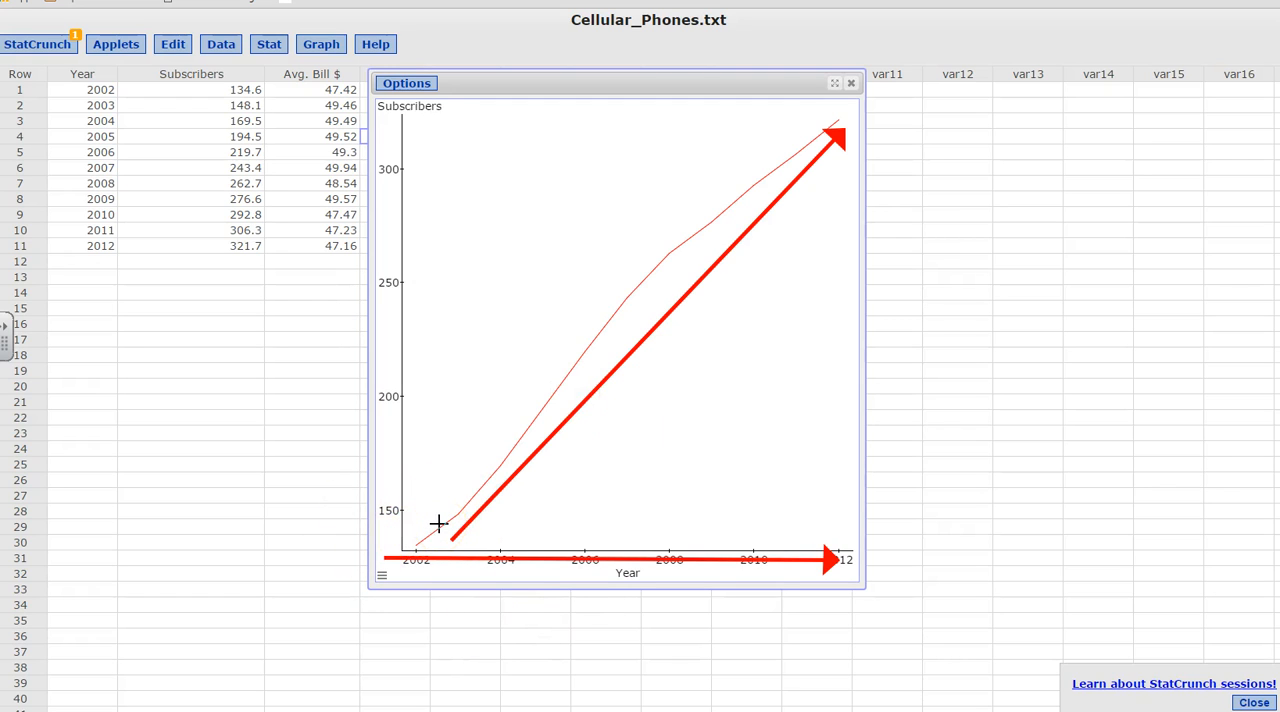